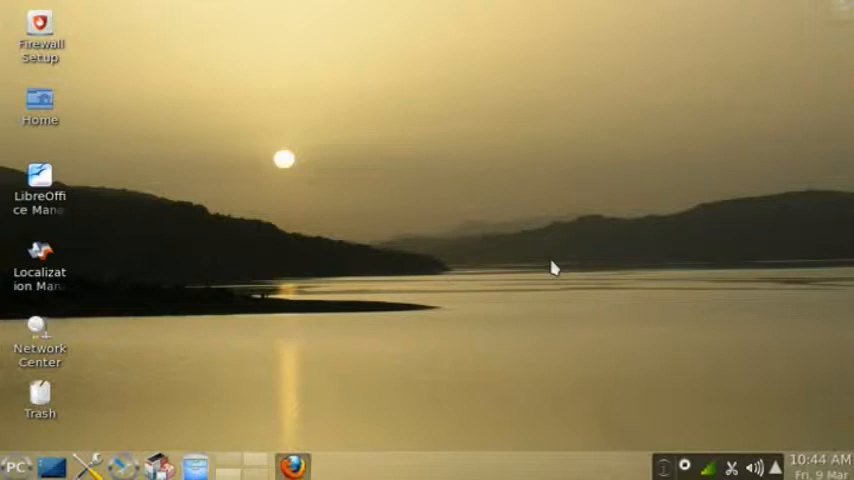
pyautogui.moveTo(471, 225)
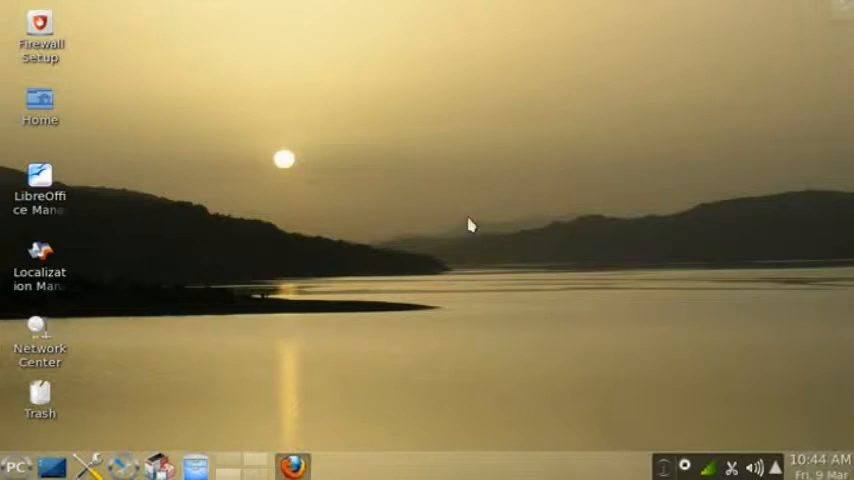
pyautogui.moveTo(390, 124)
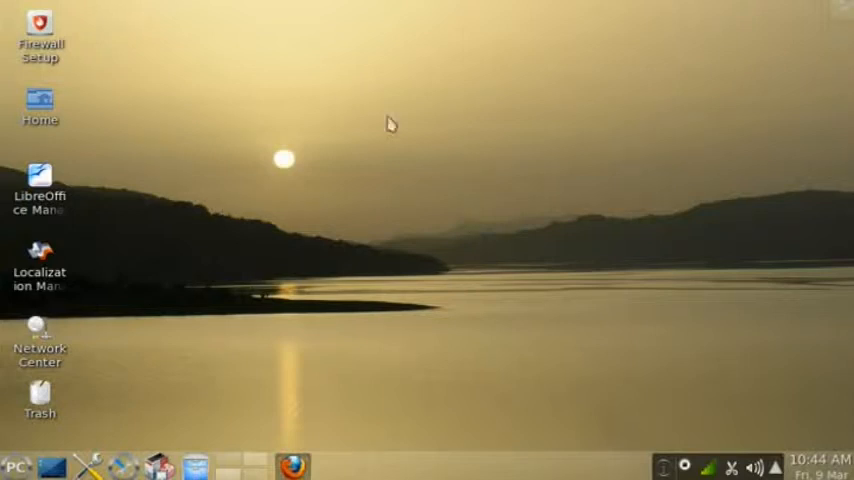
pyautogui.moveTo(220, 178)
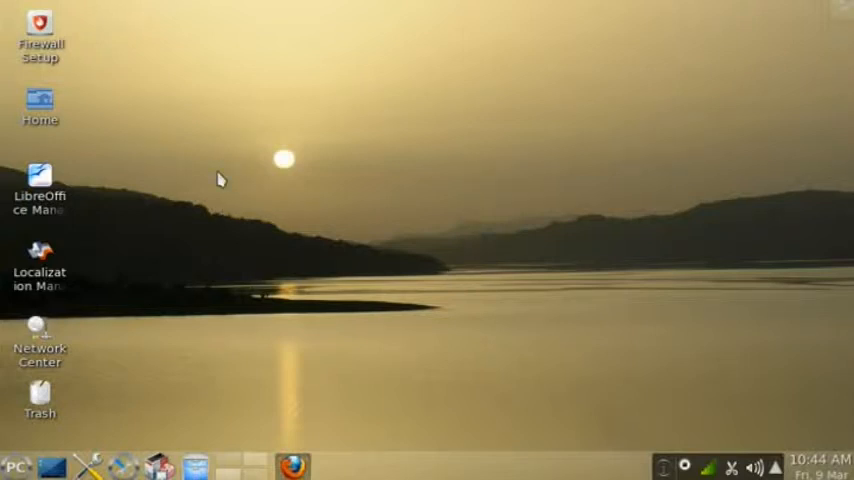
pyautogui.moveTo(386, 179)
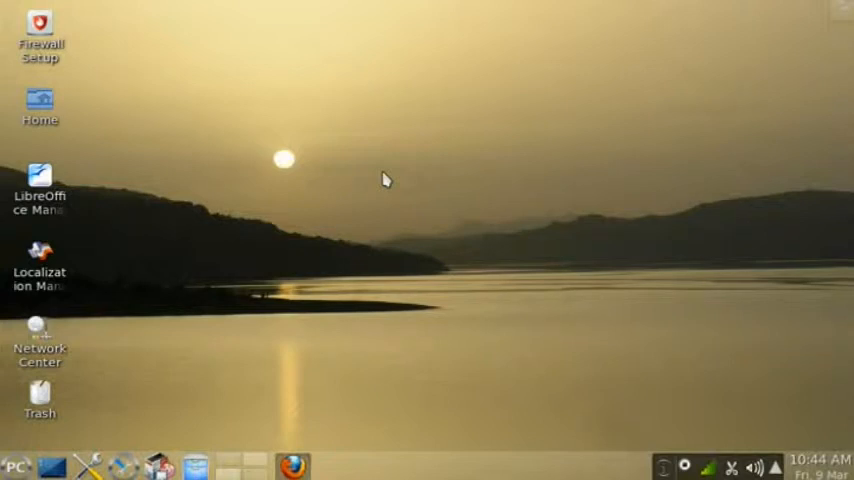
pyautogui.moveTo(135, 128)
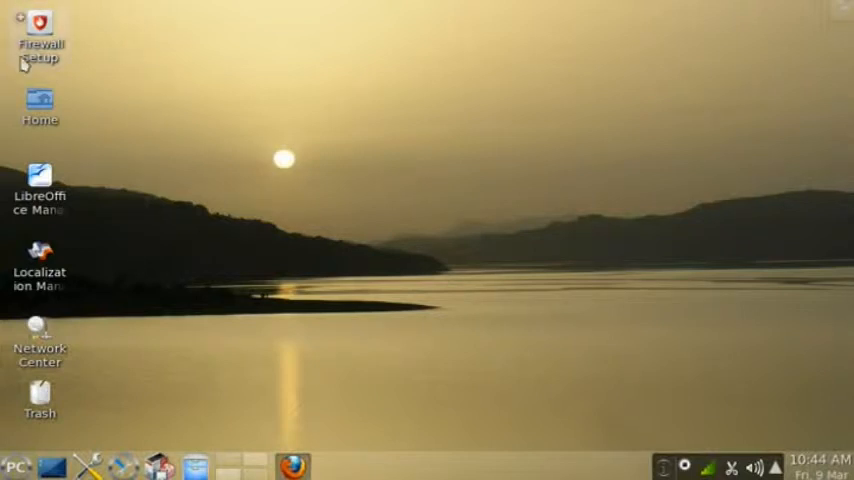
pyautogui.moveTo(90, 418)
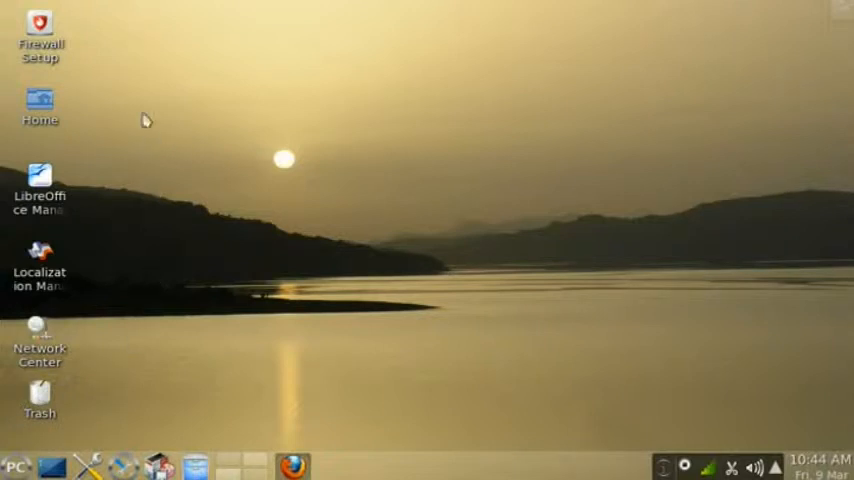
pyautogui.moveTo(250, 238)
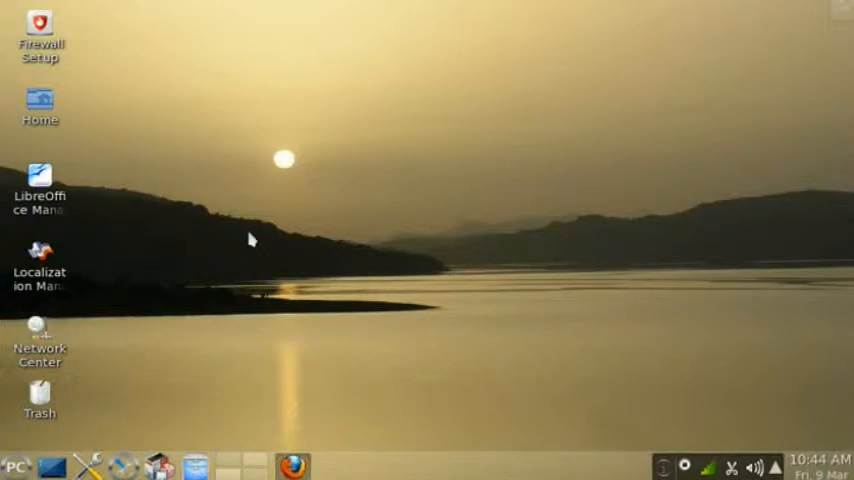
pyautogui.moveTo(240, 243)
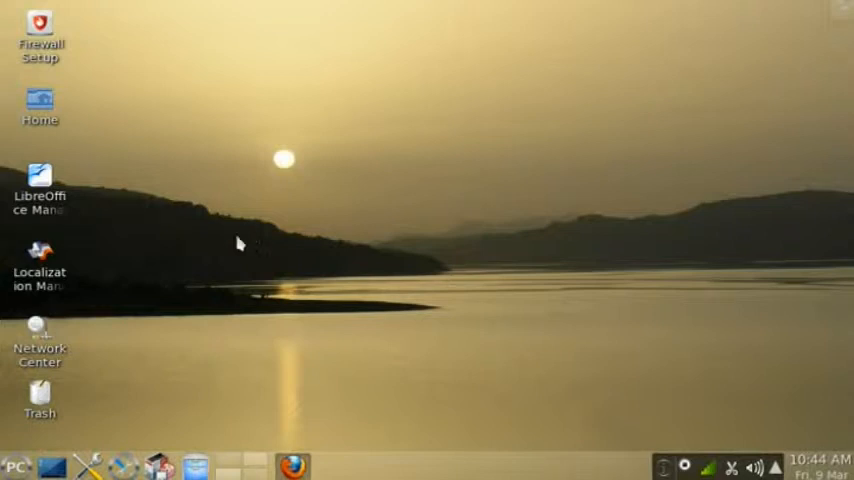
pyautogui.moveTo(105, 424)
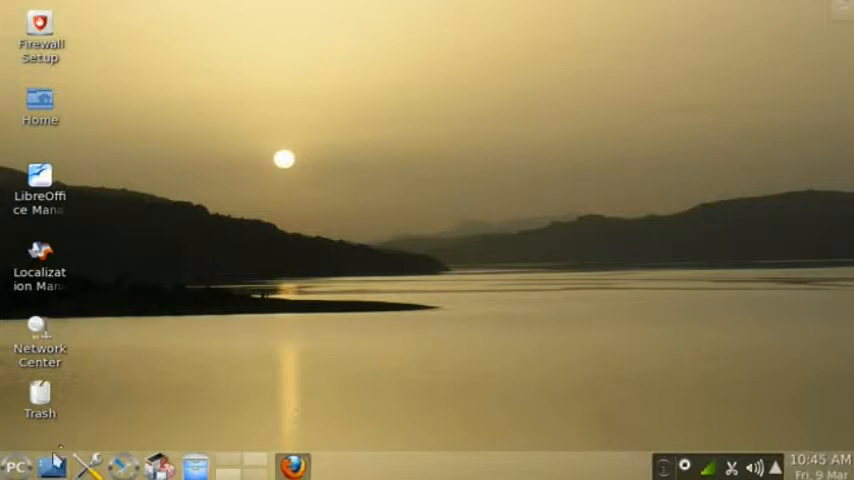
pyautogui.moveTo(14, 466)
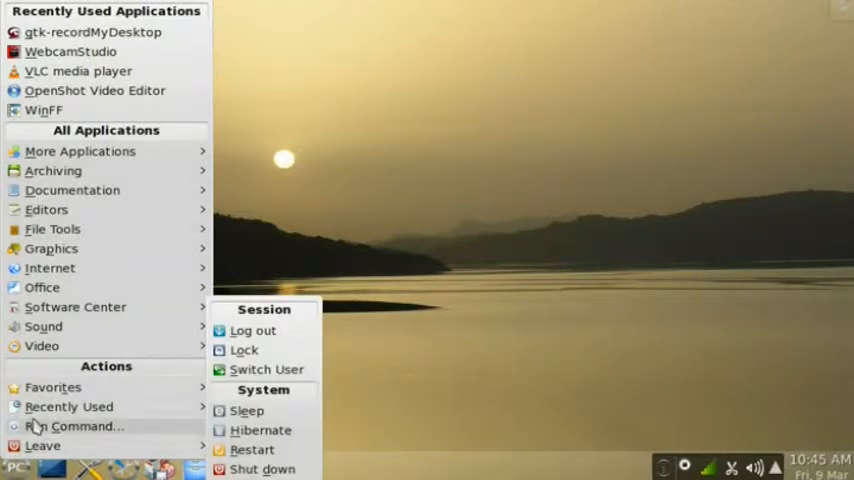
# Step: Open the PC menu and expand More Applications to show Databases, Education and Terminals
pyautogui.click(42, 287)
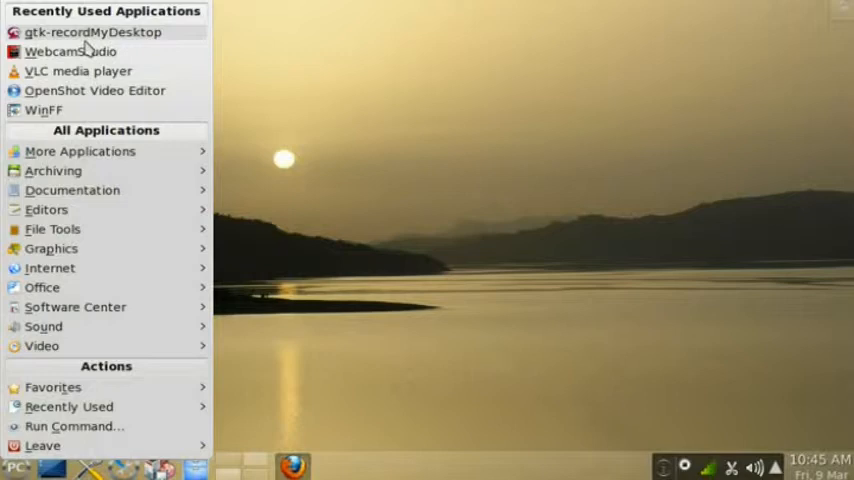
pyautogui.click(80, 151)
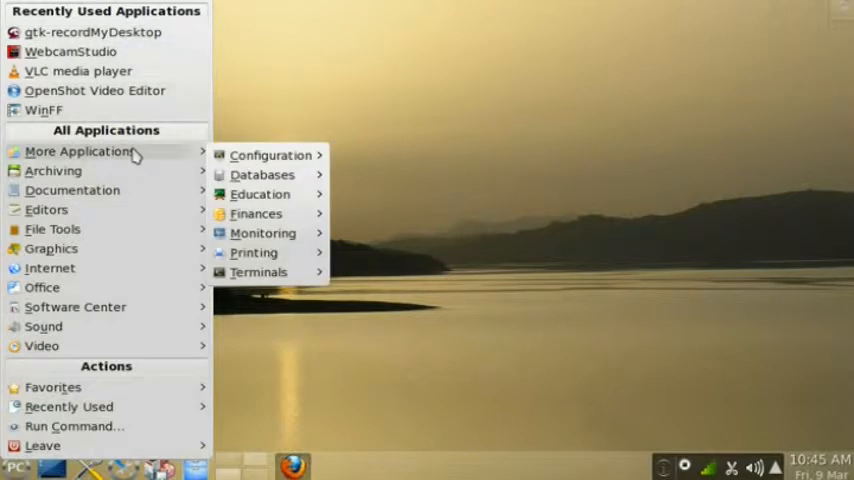
pyautogui.moveTo(127, 182)
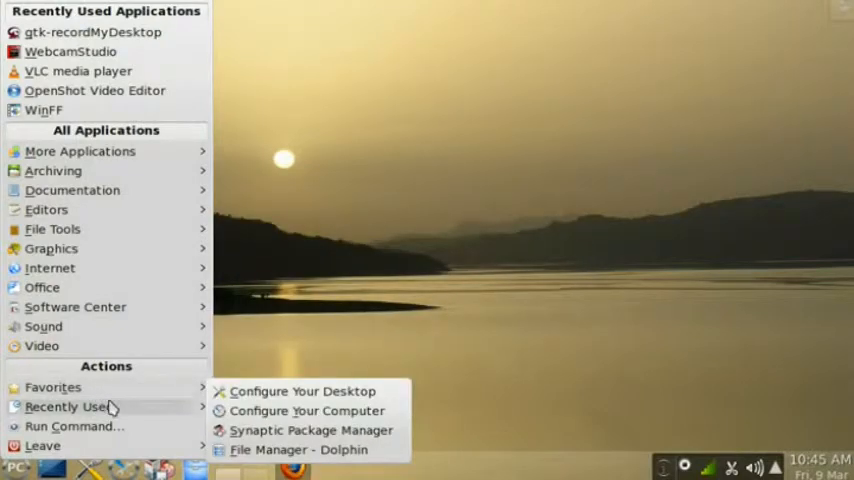
pyautogui.moveTo(128, 400)
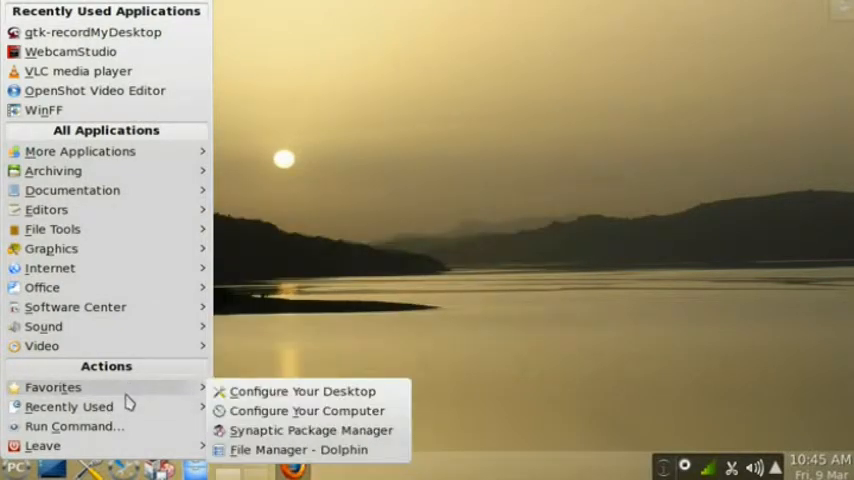
# Step: Show the Favorites submenu, then the Leave submenu with Log out, Lock, Restart and Shut down
pyautogui.click(69, 406)
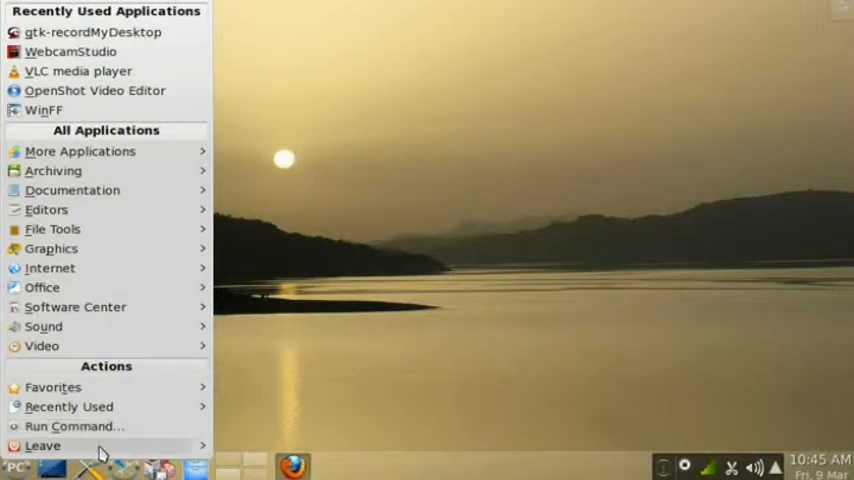
pyautogui.click(42, 445)
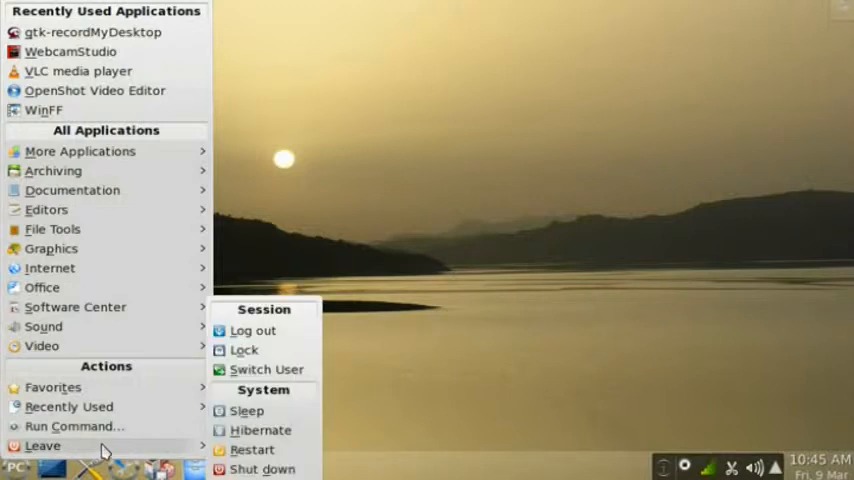
pyautogui.moveTo(110, 448)
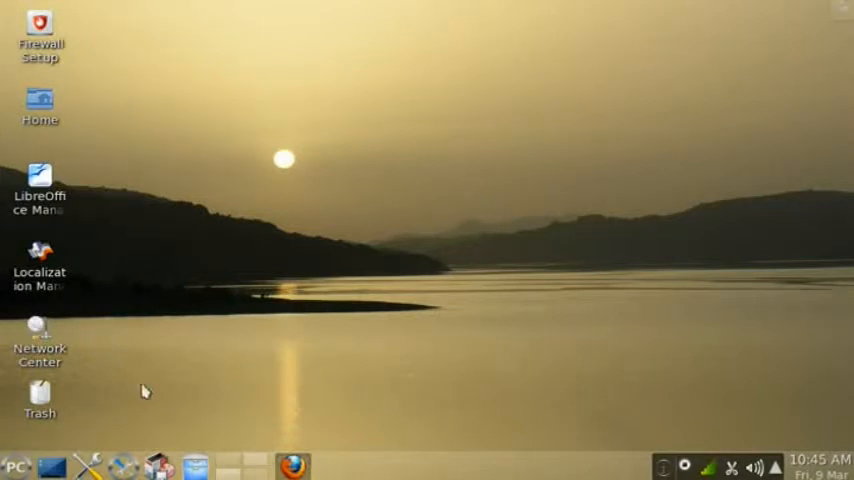
pyautogui.moveTo(121, 445)
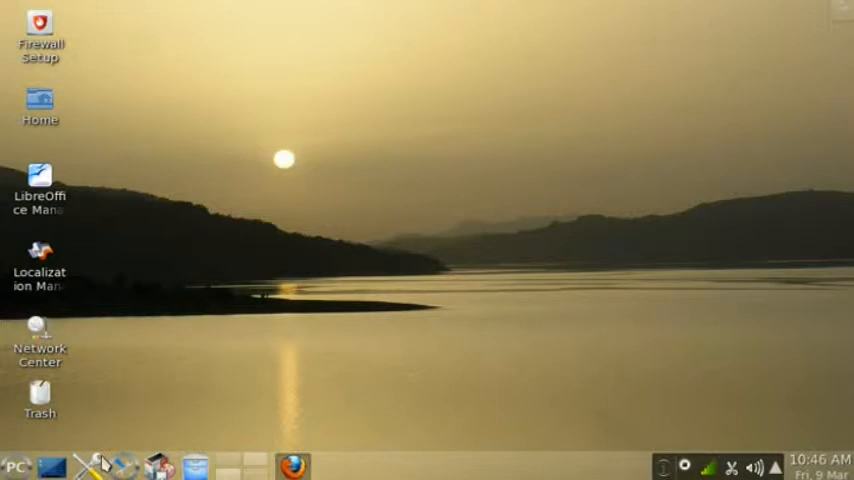
pyautogui.moveTo(443, 216)
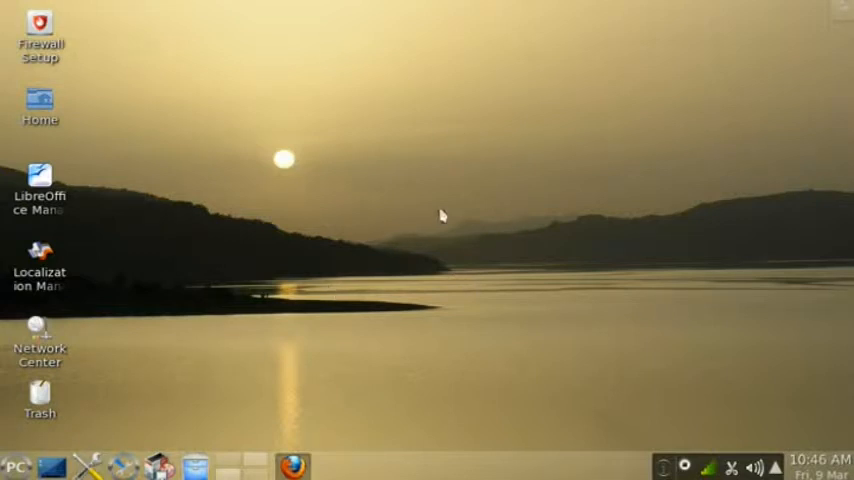
pyautogui.moveTo(168, 405)
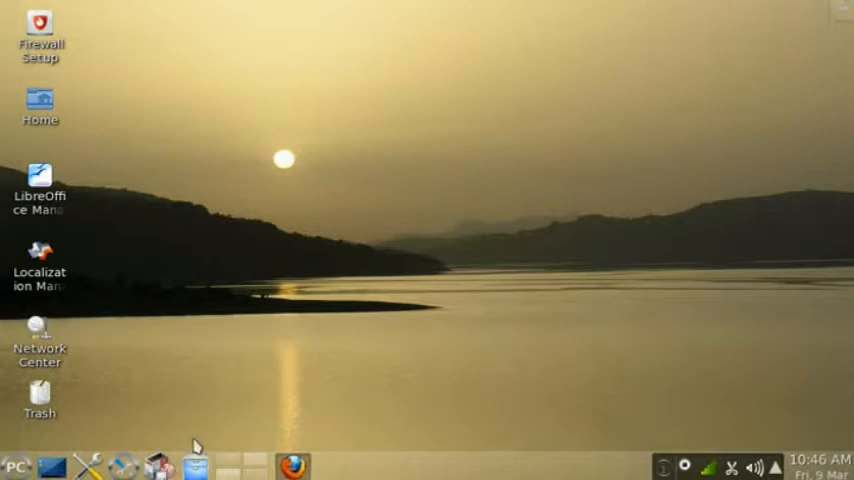
pyautogui.moveTo(196, 465)
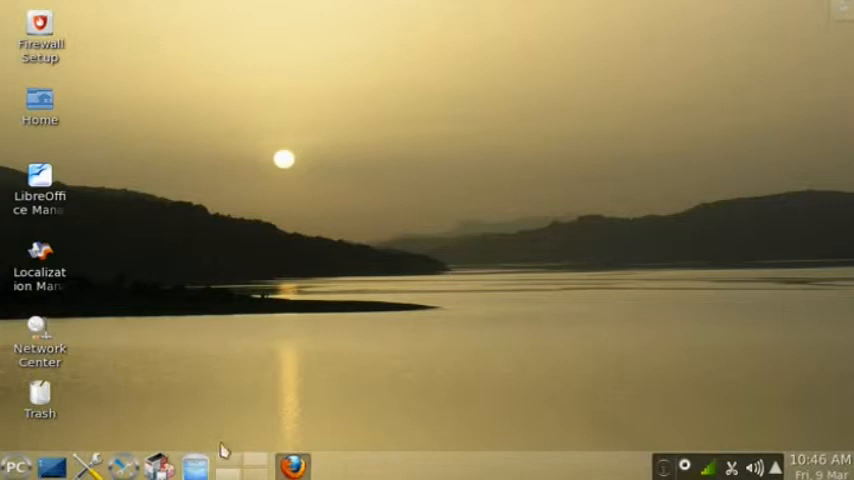
pyautogui.moveTo(260, 463)
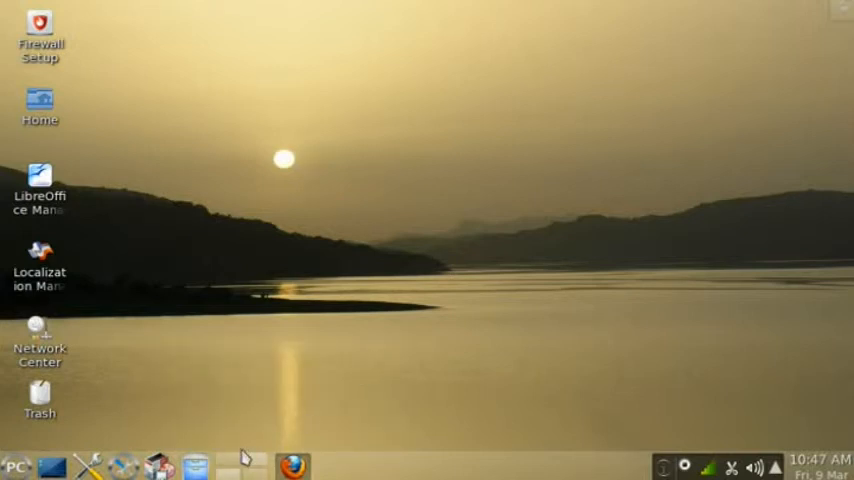
pyautogui.moveTo(255, 462)
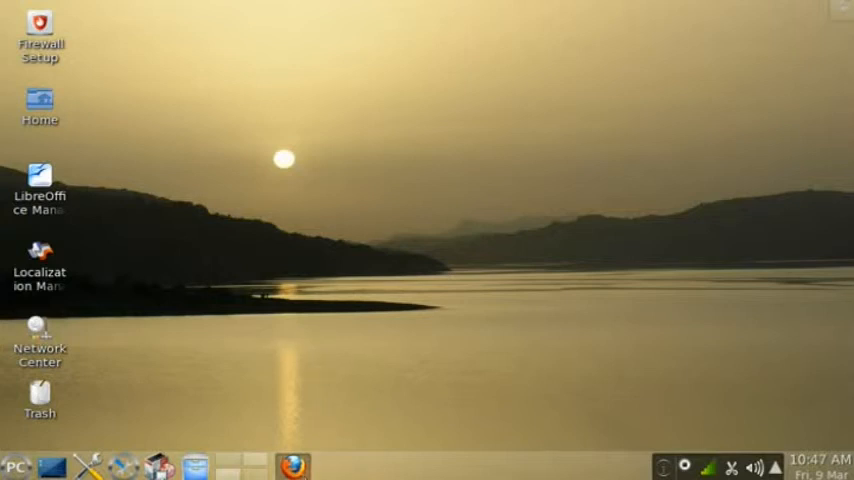
pyautogui.moveTo(348, 445)
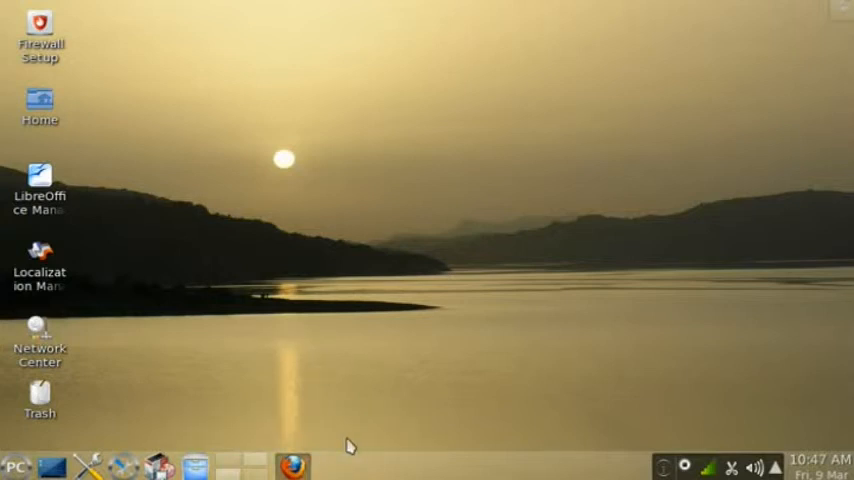
pyautogui.moveTo(327, 462)
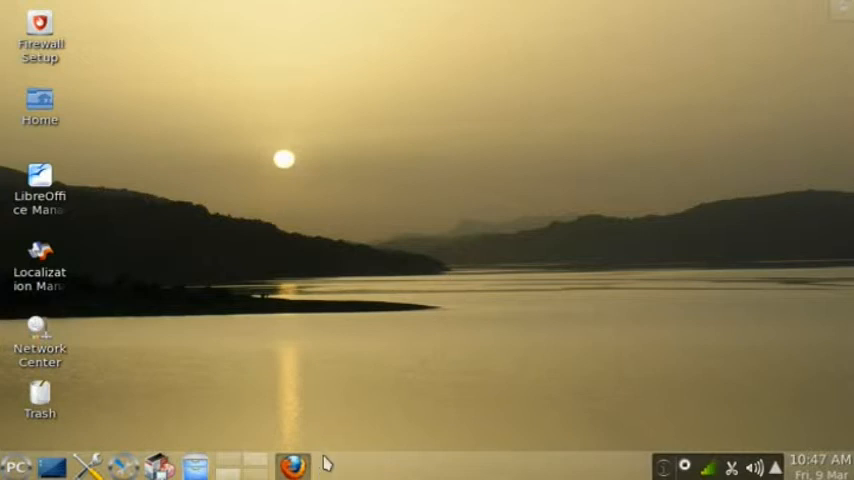
pyautogui.moveTo(277, 422)
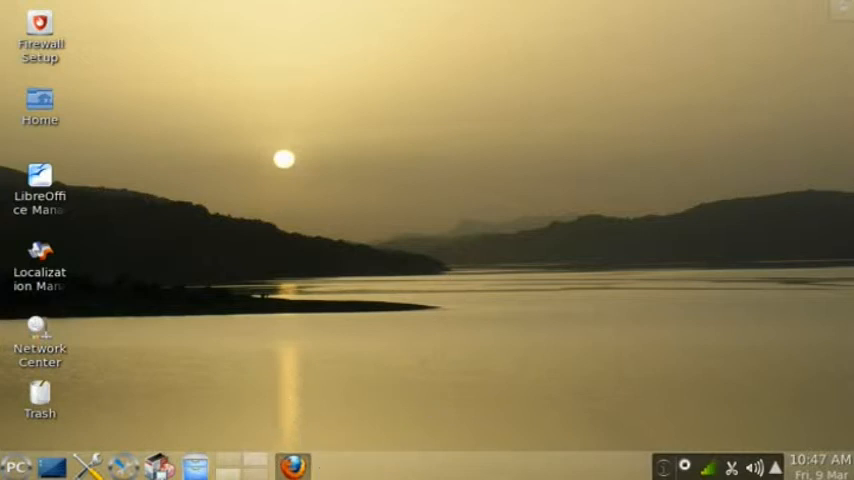
pyautogui.moveTo(390, 410)
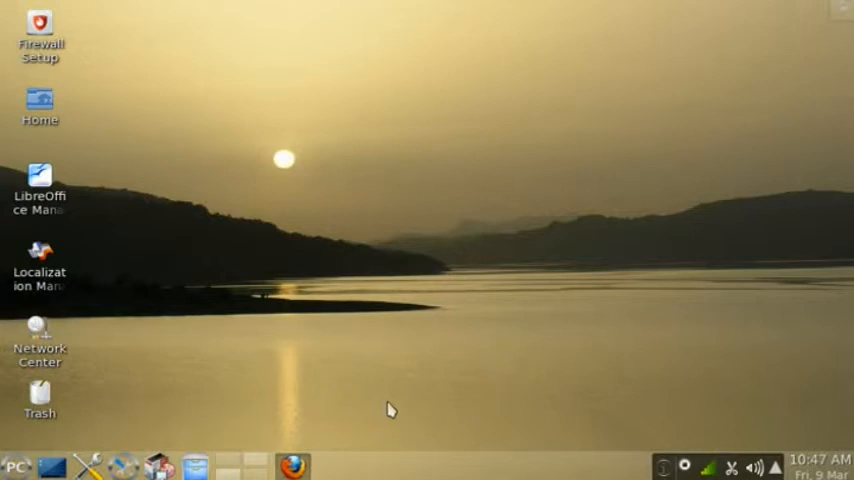
pyautogui.moveTo(421, 396)
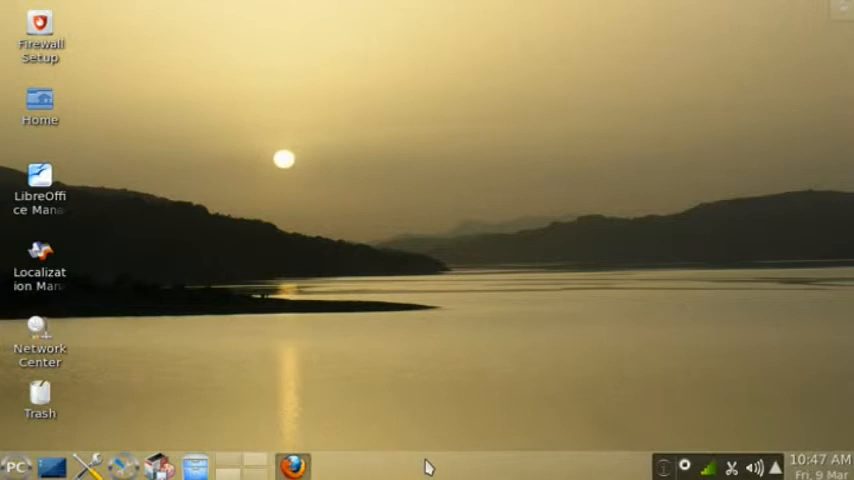
pyautogui.moveTo(505, 467)
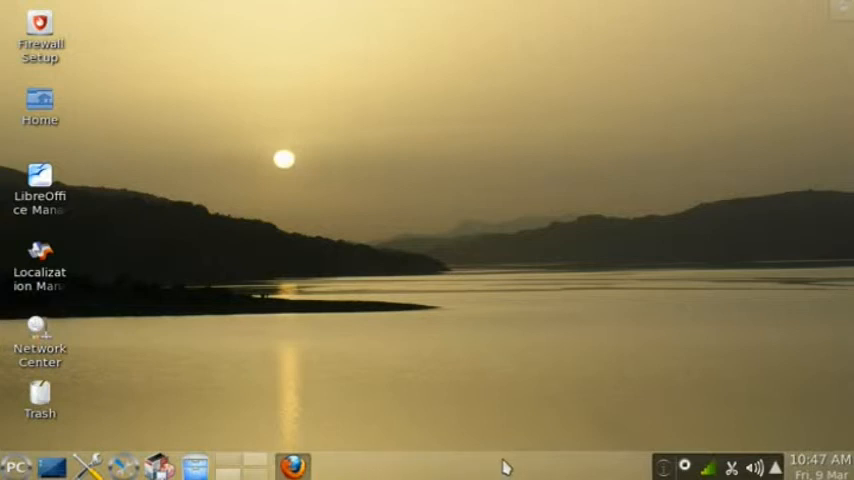
pyautogui.moveTo(519, 472)
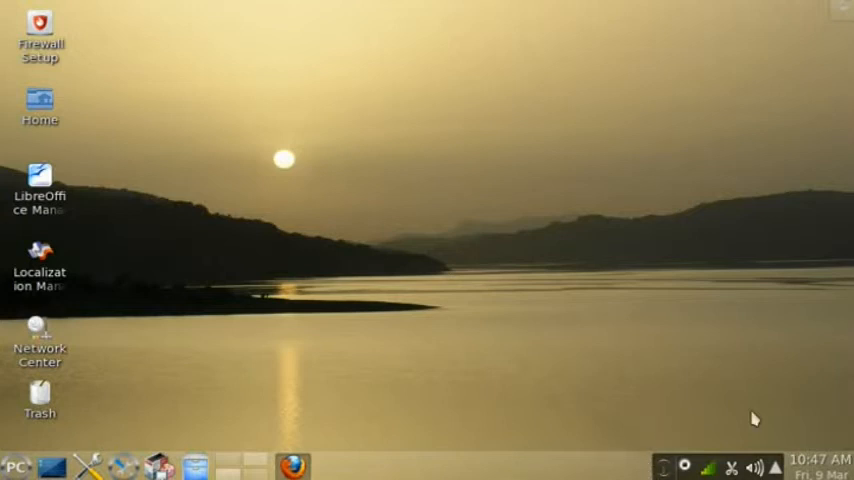
pyautogui.moveTo(765, 308)
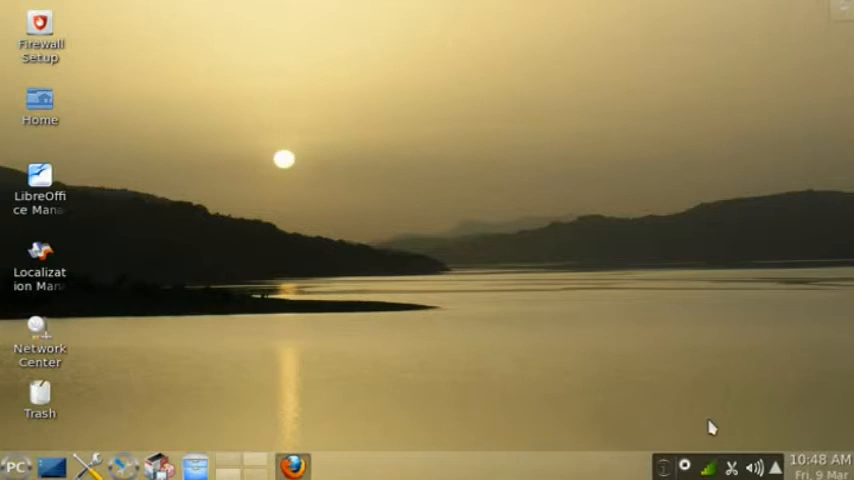
pyautogui.moveTo(701, 432)
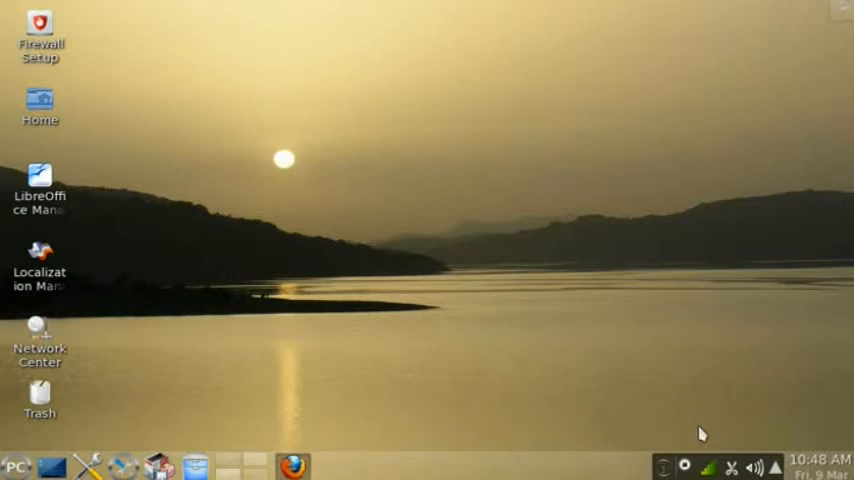
pyautogui.moveTo(726, 402)
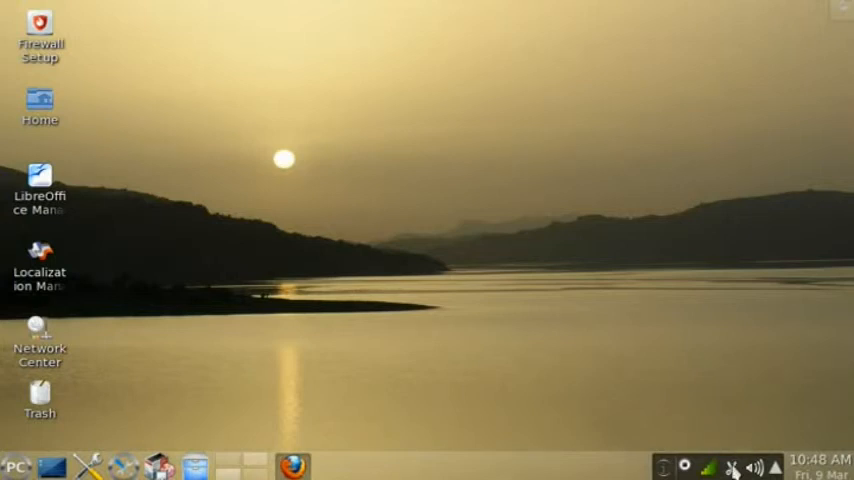
pyautogui.moveTo(735, 402)
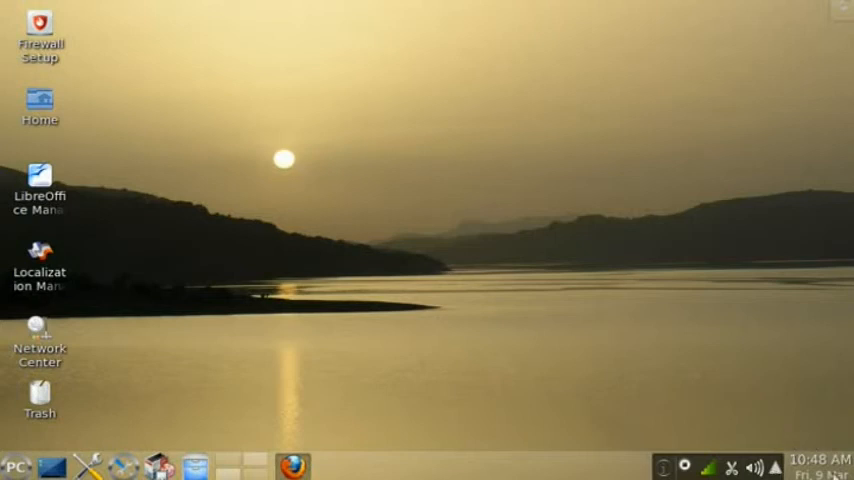
pyautogui.moveTo(837, 448)
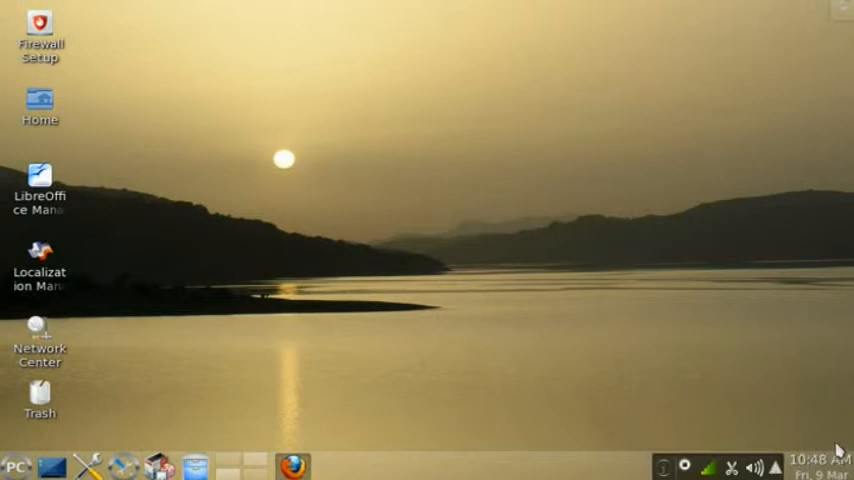
pyautogui.moveTo(380, 272)
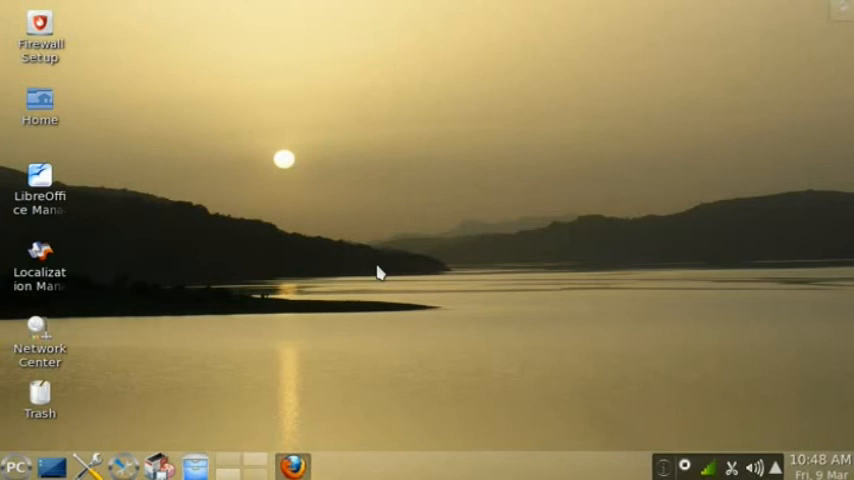
pyautogui.moveTo(520, 315)
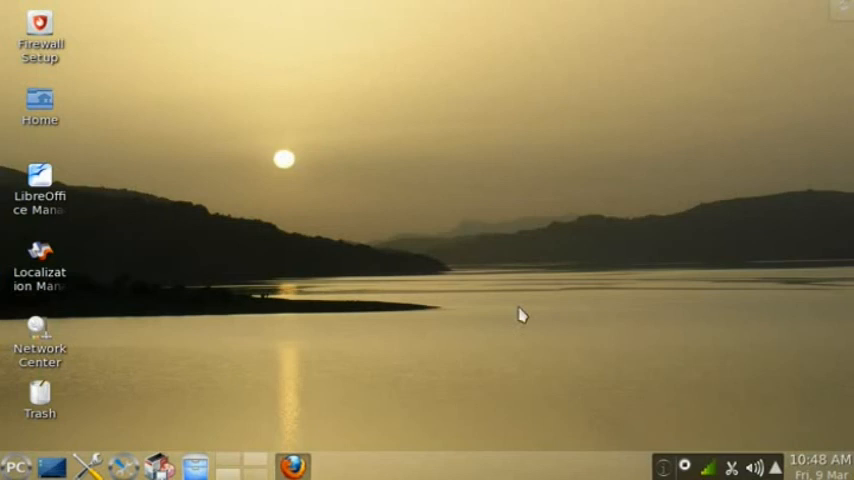